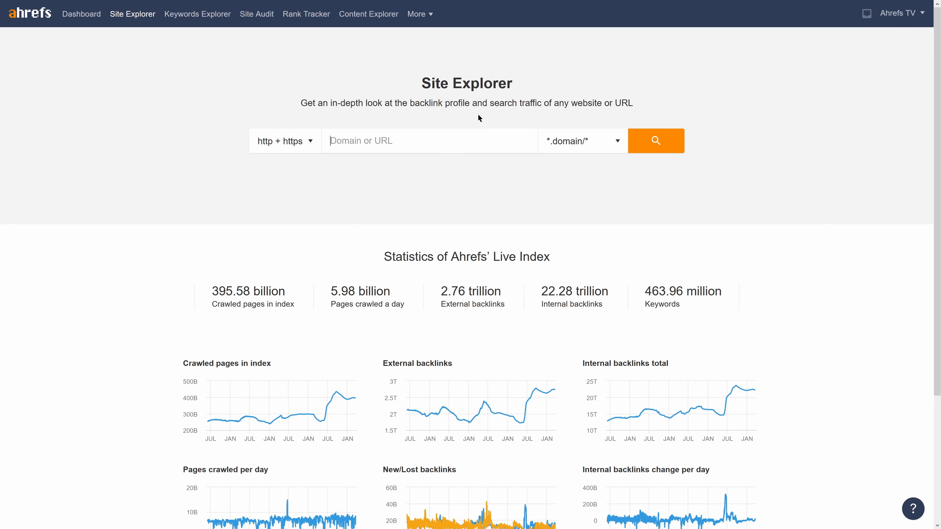
Look up manofmany.com in Site Explorer to load its Top Pages report.
{"action": "type", "text": "manofmany.com"}
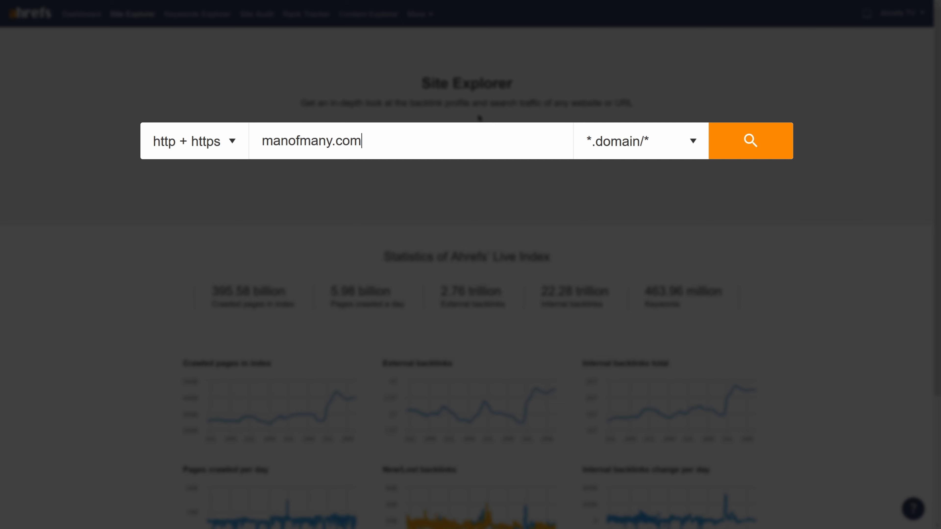
{"action": "left_click", "coordinate": [751, 142]}
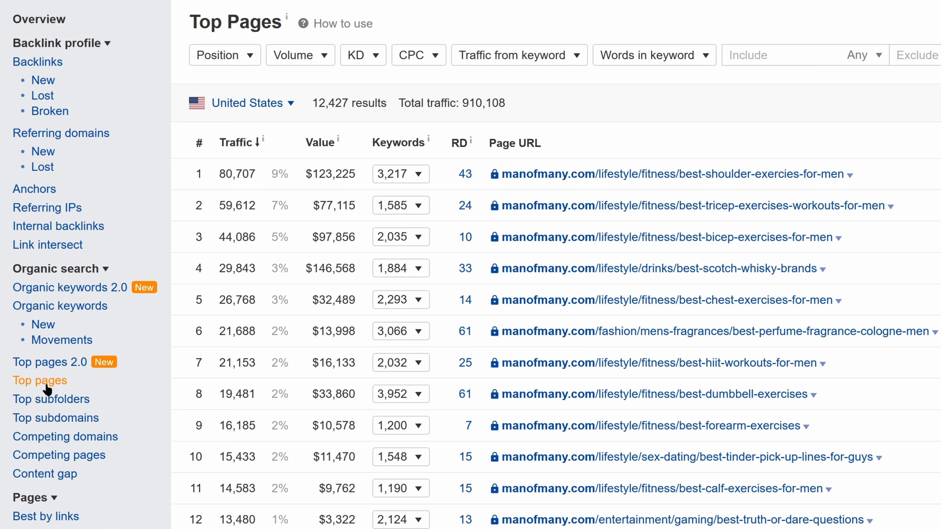
Switch the Top Pages country filter from United States to All countries and review the results.
{"action": "left_click", "coordinate": [256, 103]}
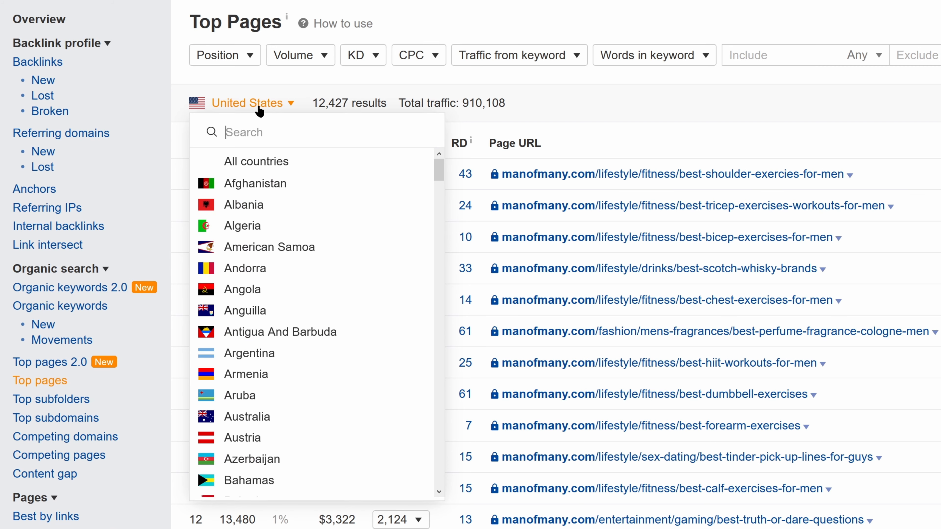
{"action": "left_click", "coordinate": [256, 161]}
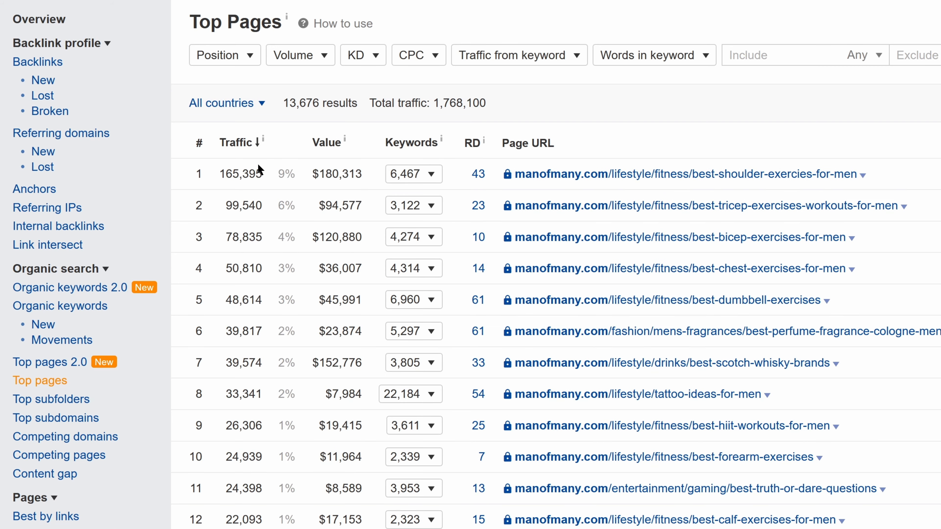
{"action": "scroll", "scroll_direction": "down", "scroll_amount": 3}
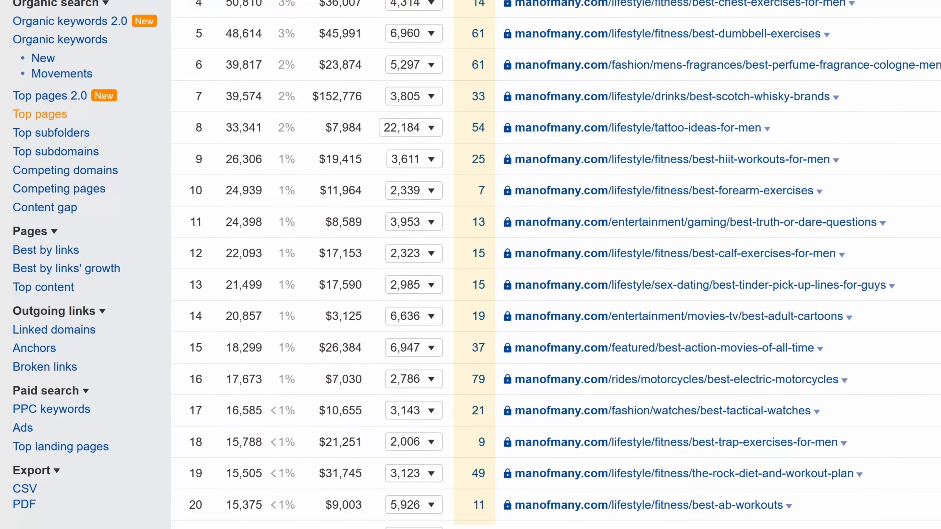
{"action": "scroll", "scroll_direction": "down", "scroll_amount": 3}
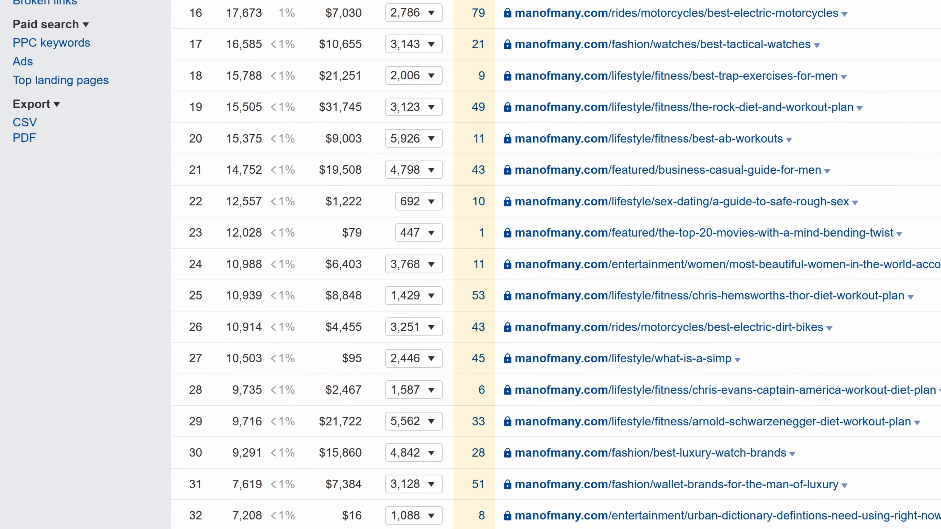
{"action": "scroll", "scroll_direction": "down", "scroll_amount": 3}
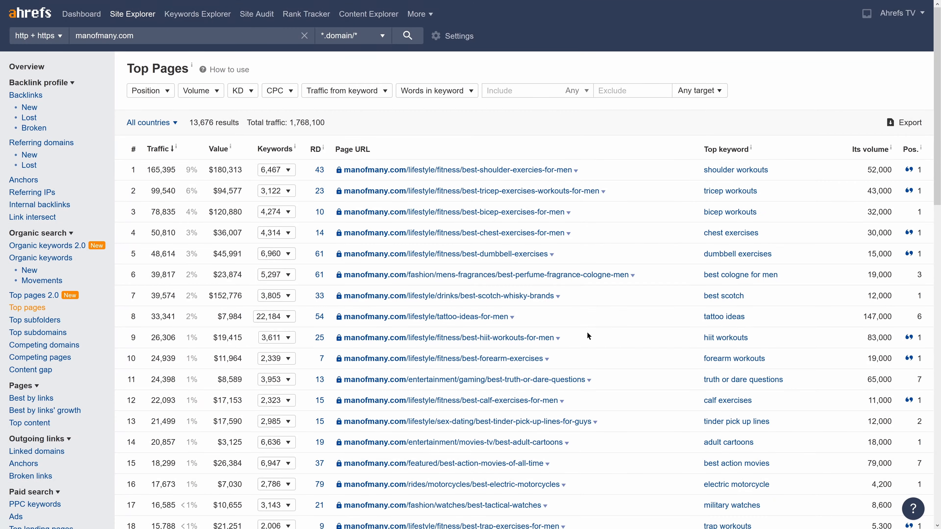
{"action": "mouse_move", "coordinate": [648, 287]}
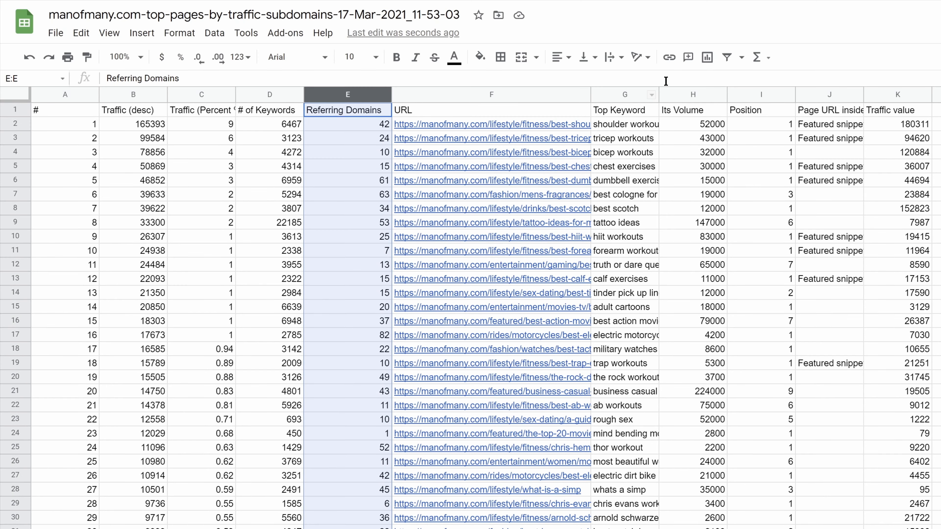
Filter the Referring Domains column (E) to values less than or equal to 5.
{"action": "left_click", "coordinate": [385, 110]}
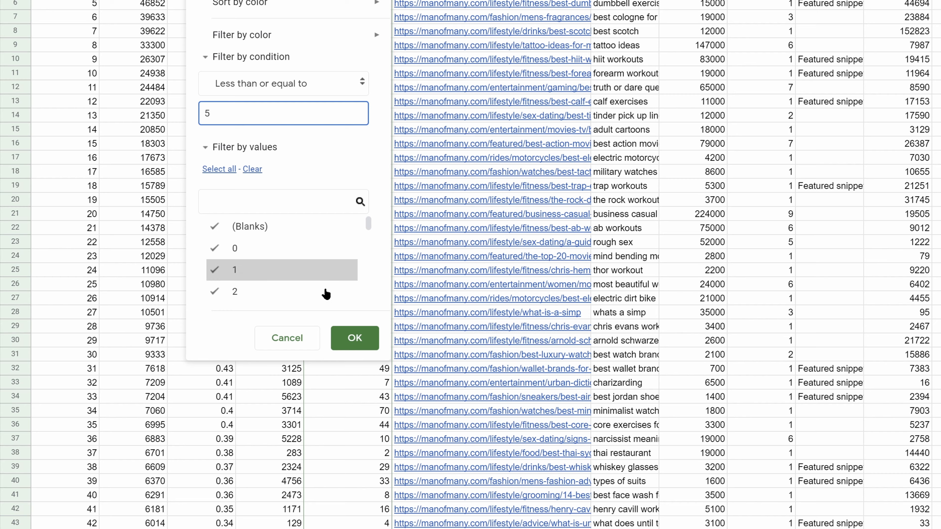
{"action": "left_click", "coordinate": [355, 338]}
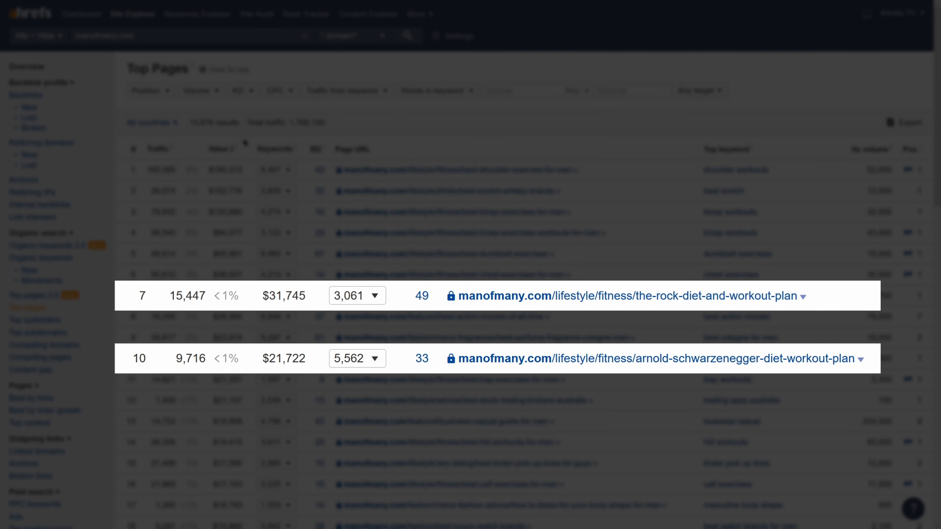
Sort manofmany.com's top pages by Value descending and review the highest-value pages.
{"action": "double_click", "coordinate": [745, 360]}
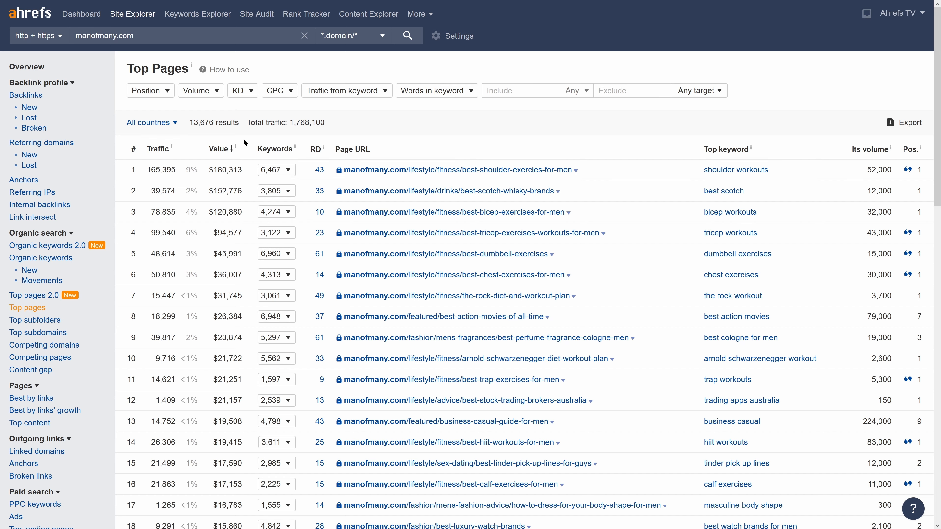
{"action": "scroll", "scroll_direction": "down", "scroll_amount": 3}
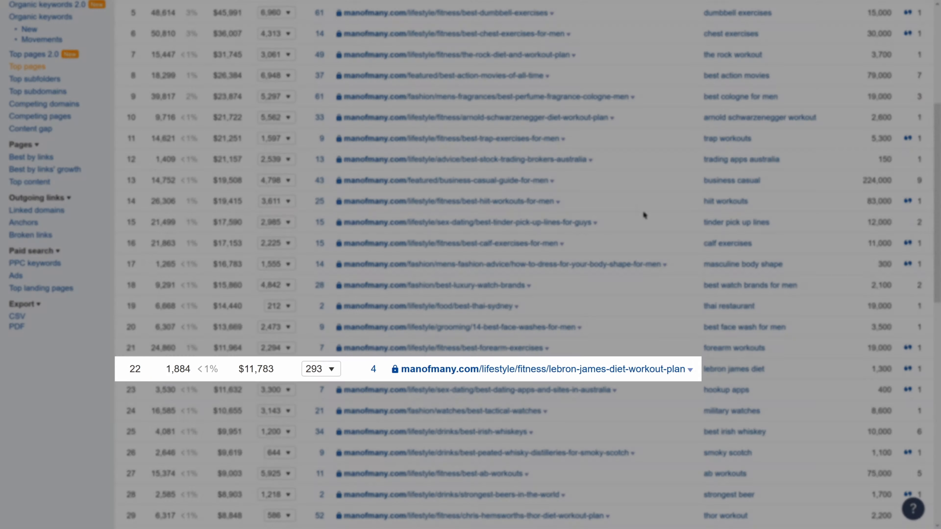
{"action": "scroll", "scroll_direction": "down", "scroll_amount": 3}
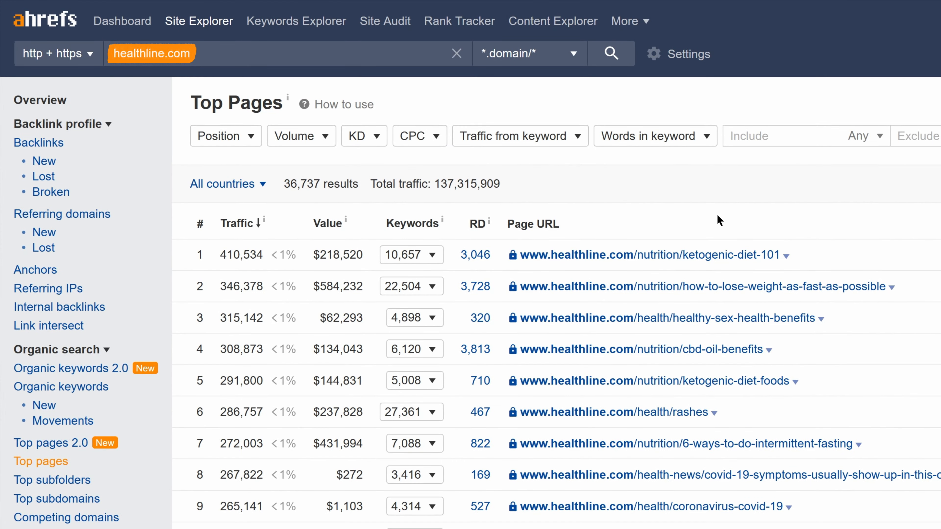
Scroll through healthline.com's all-countries Top Pages list to review its high-traffic pages.
{"action": "scroll", "scroll_direction": "down", "scroll_amount": 3}
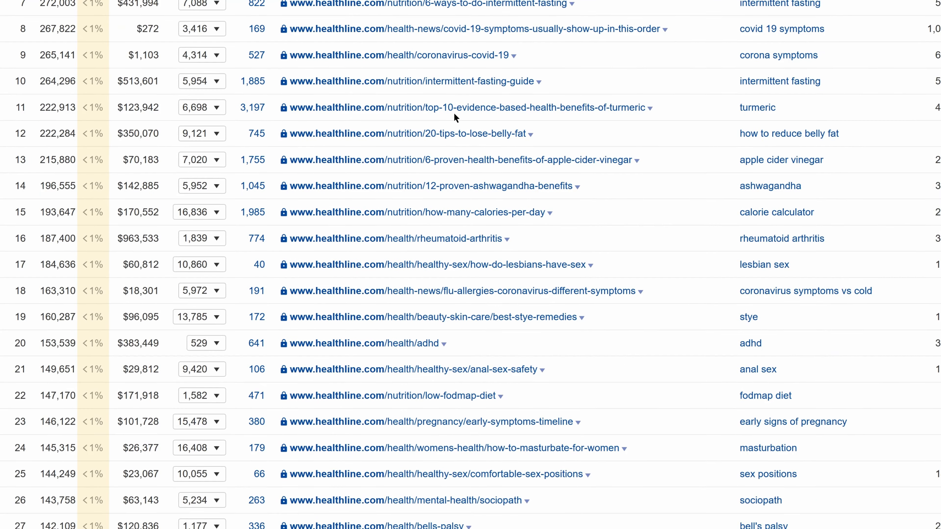
{"action": "scroll", "scroll_direction": "down", "scroll_amount": 3}
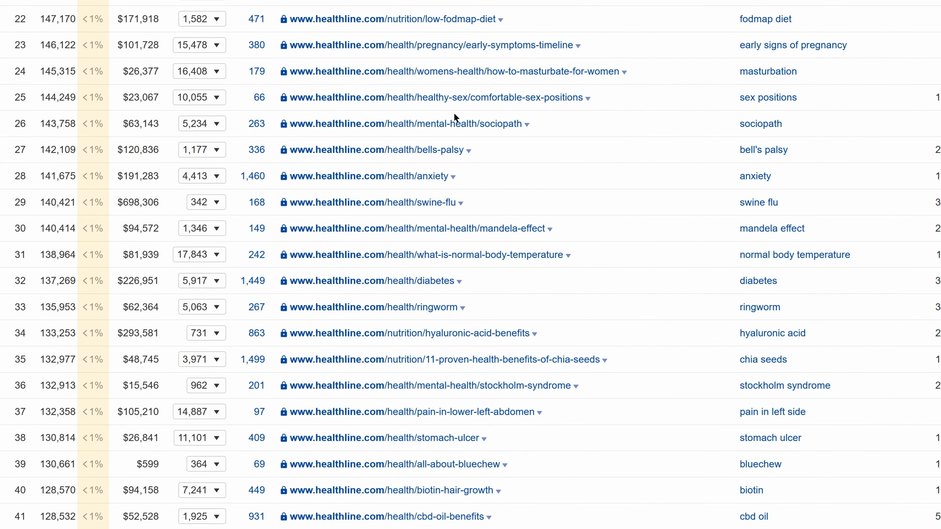
{"action": "scroll", "scroll_direction": "up", "scroll_amount": 3}
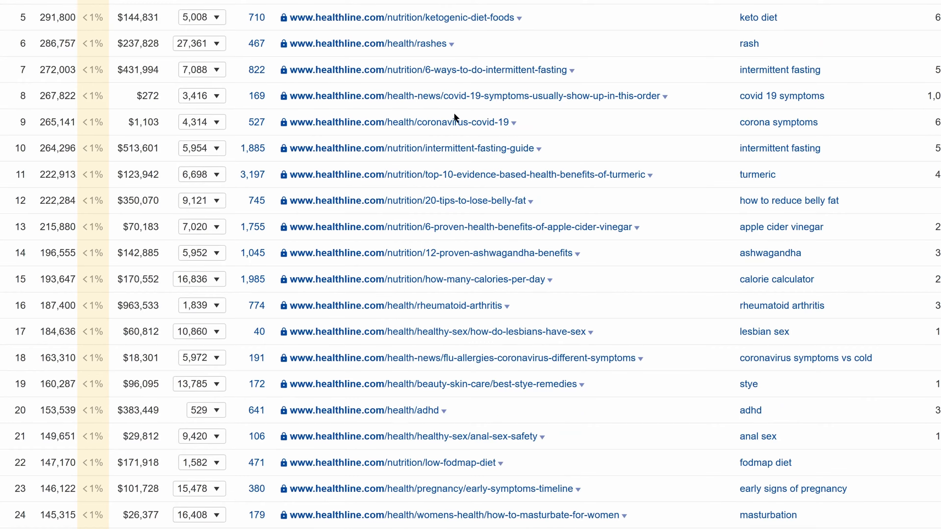